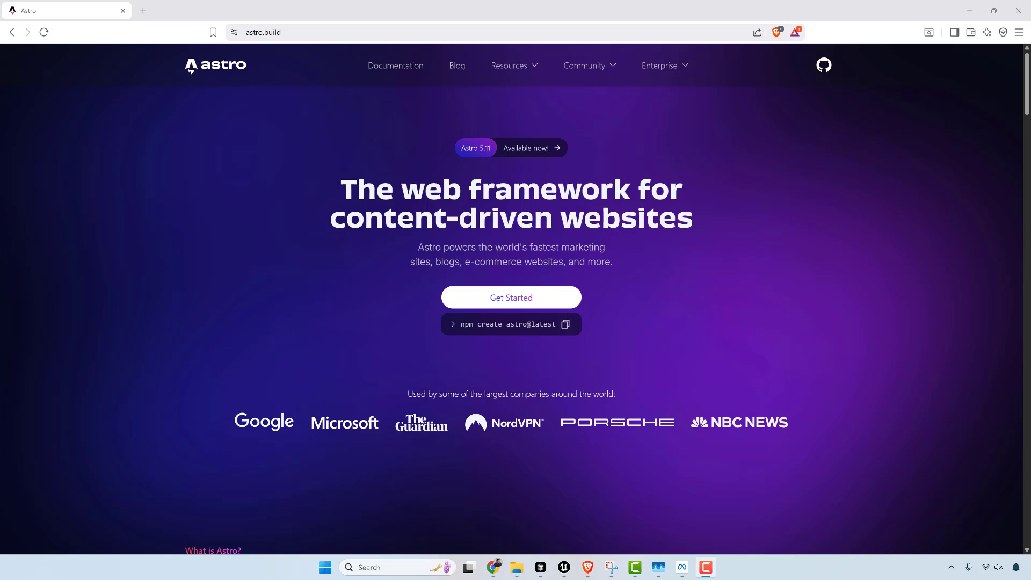
mouse_move(857, 354)
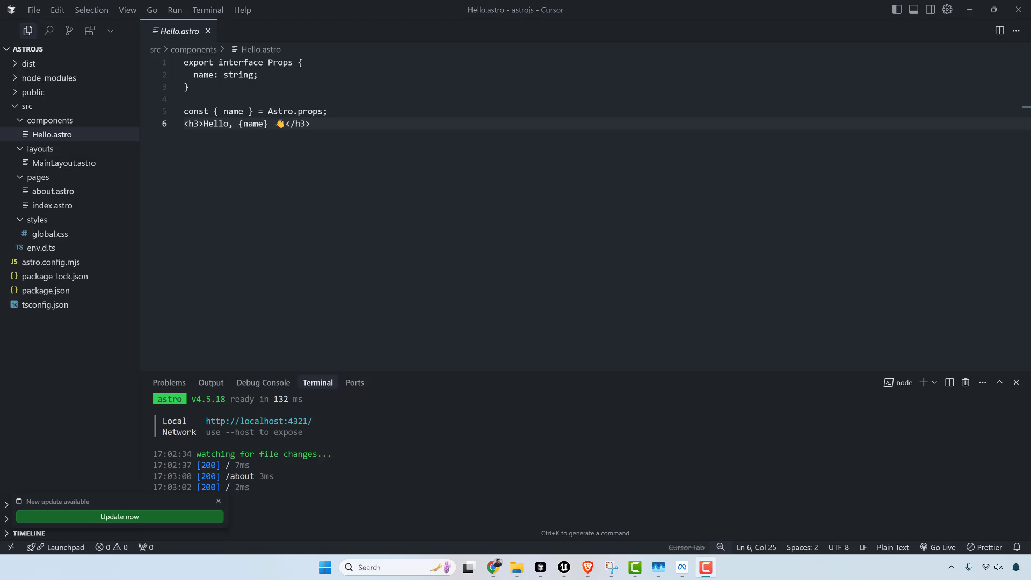
mouse_move(41, 249)
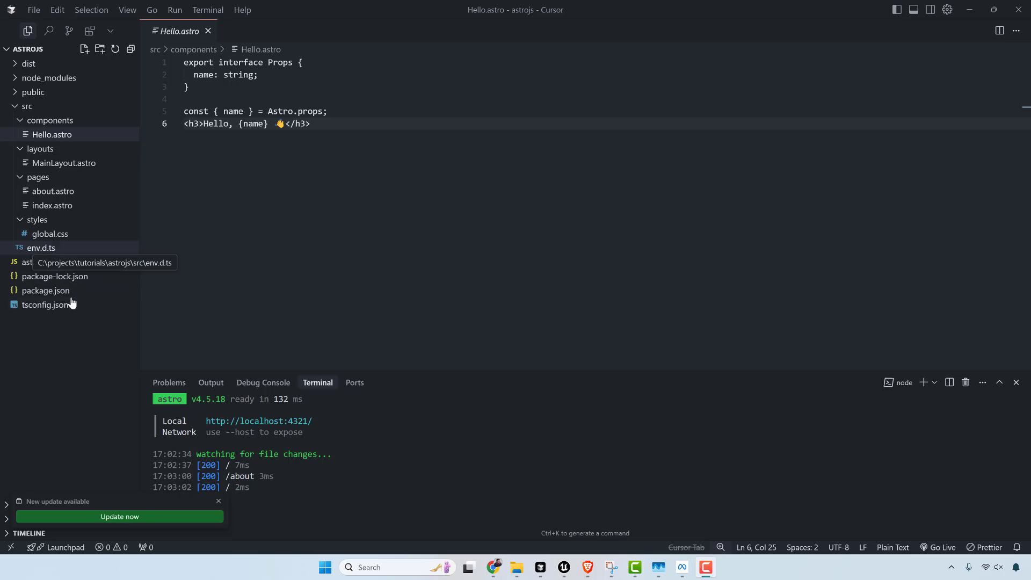
mouse_move(307, 129)
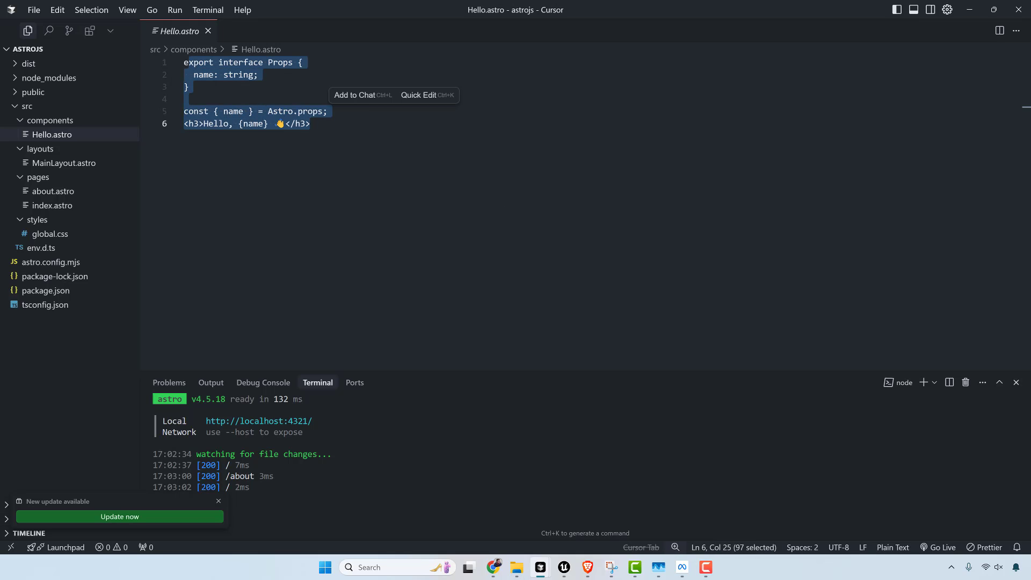
- Switch to the browser tab showing the withastro/astro GitHub repository
left_click(50, 233)
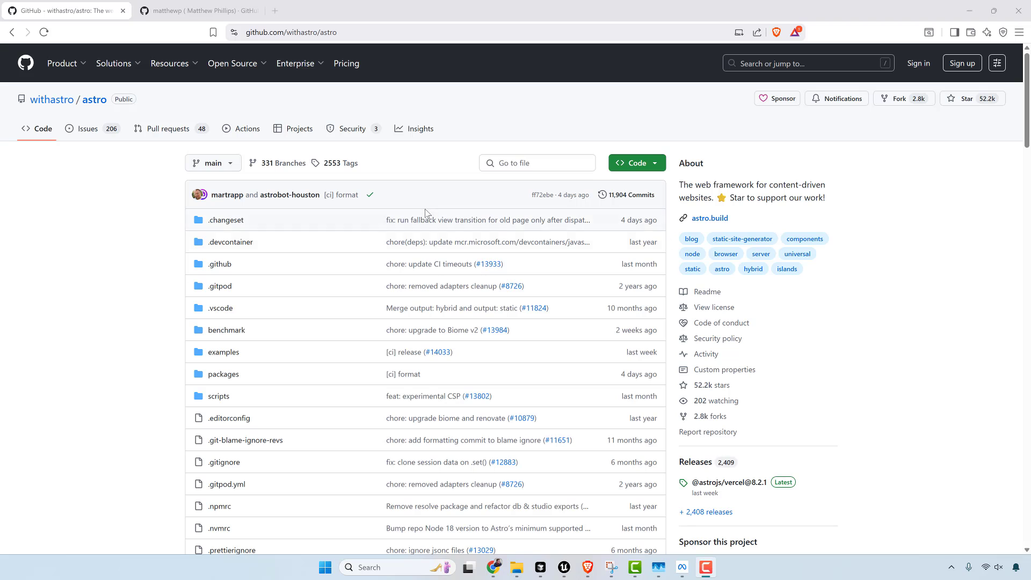
mouse_move(197, 10)
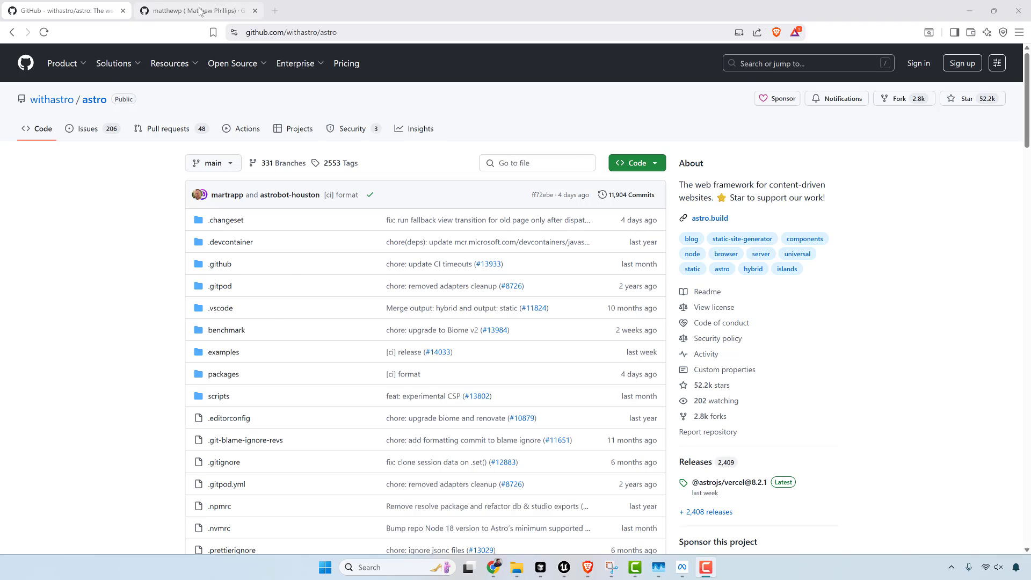
left_click(194, 10)
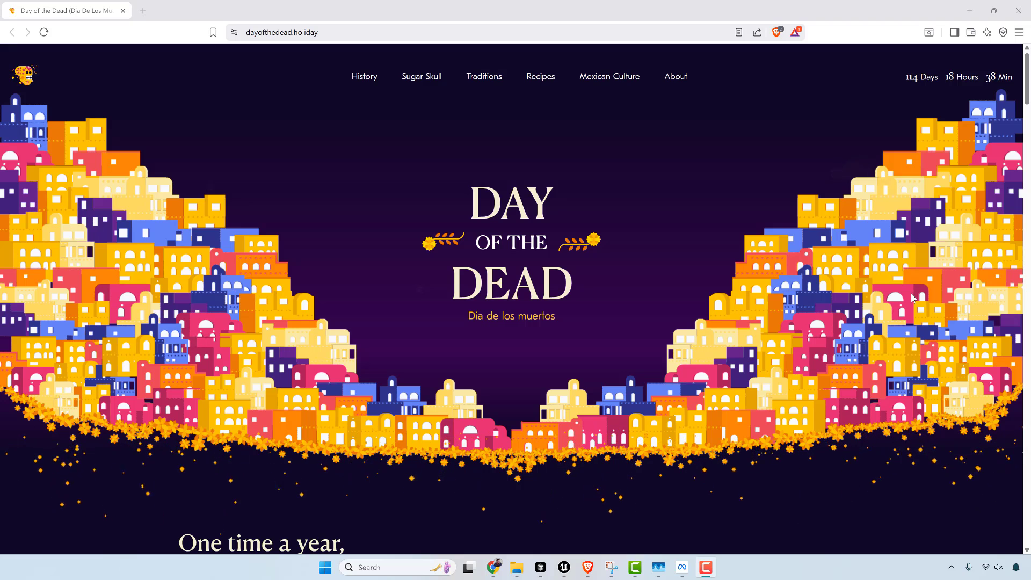
mouse_move(744, 243)
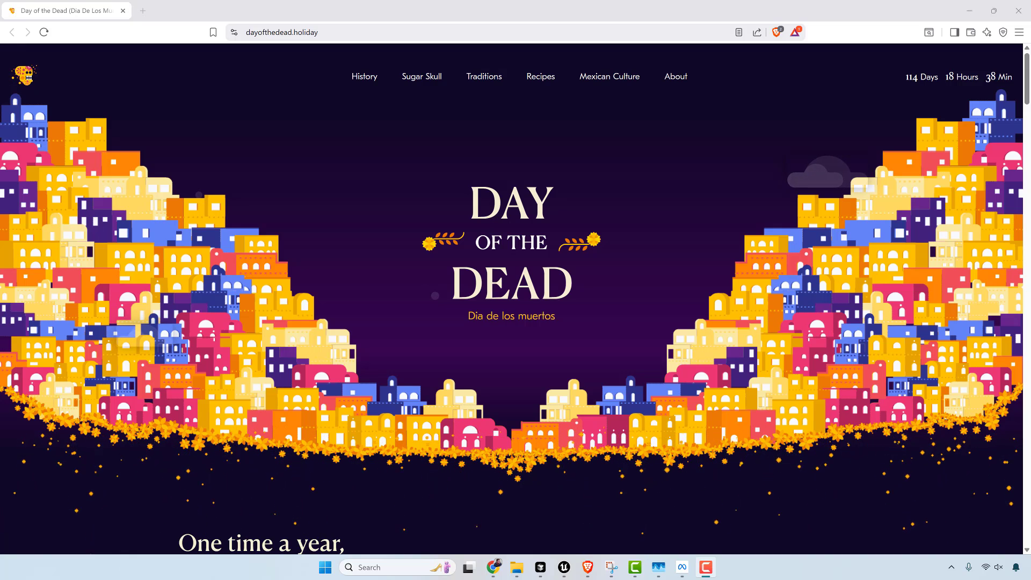
- Scroll dayofthedead.holiday past the dedication to the three-day 'When is the Day of the Dead?' timeline
scroll("down", 3)
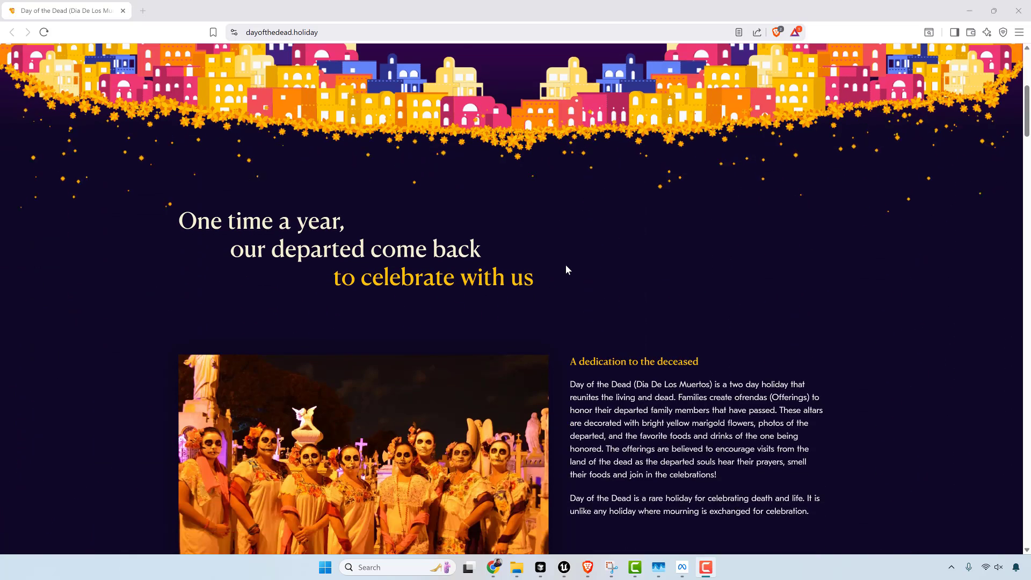
scroll("down", 3)
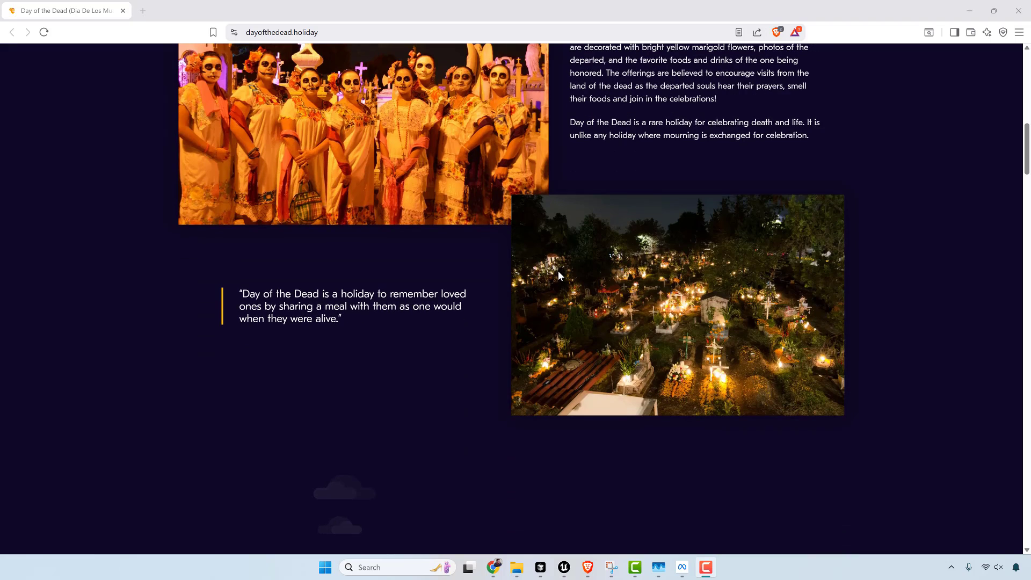
scroll("down", 3)
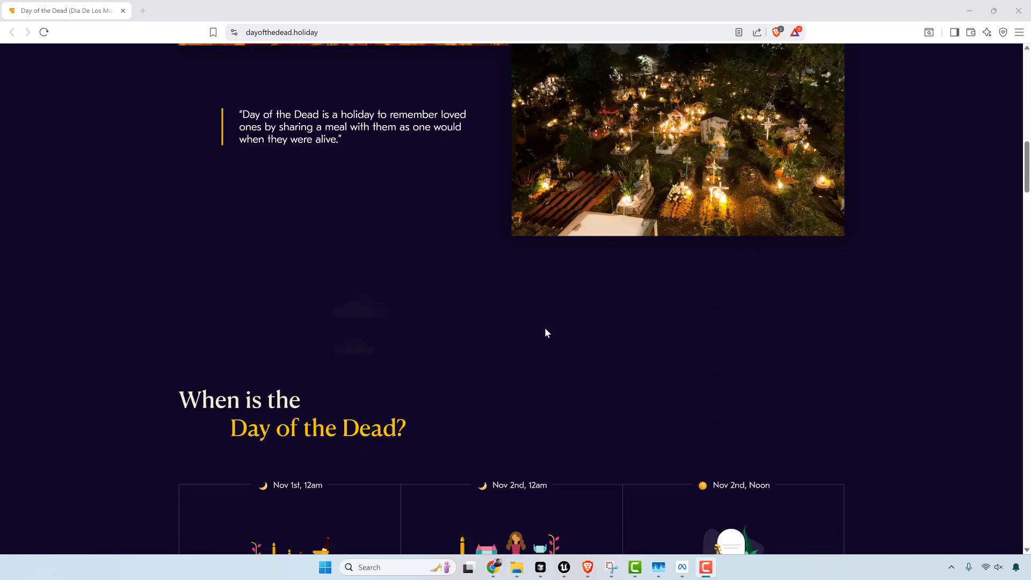
scroll("down", 3)
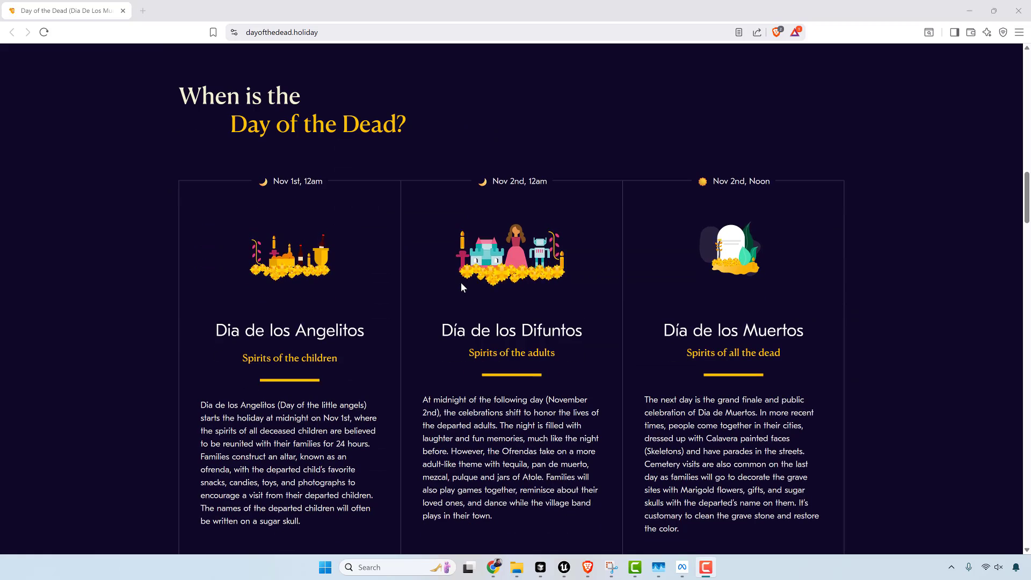
scroll("down", 3)
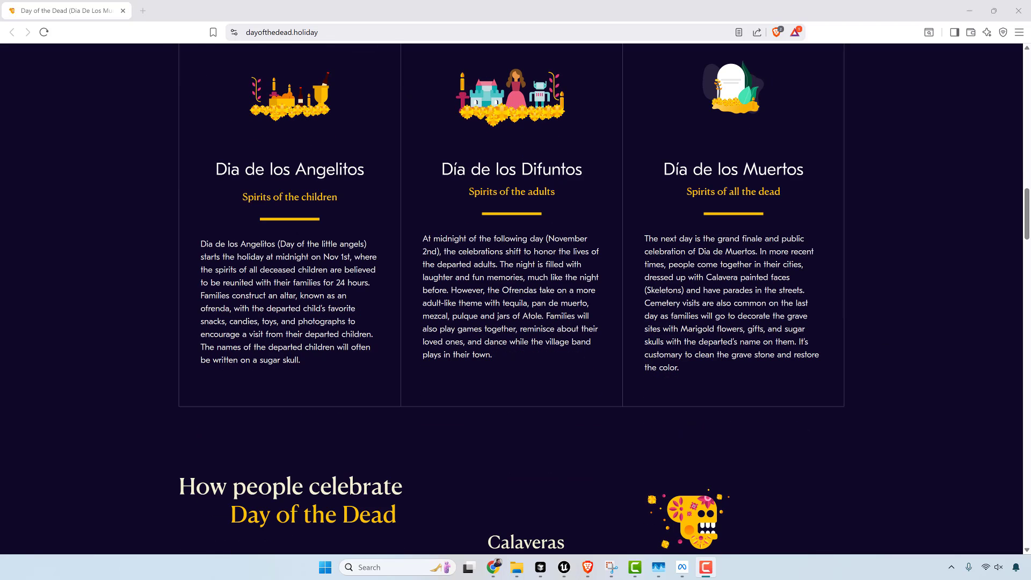